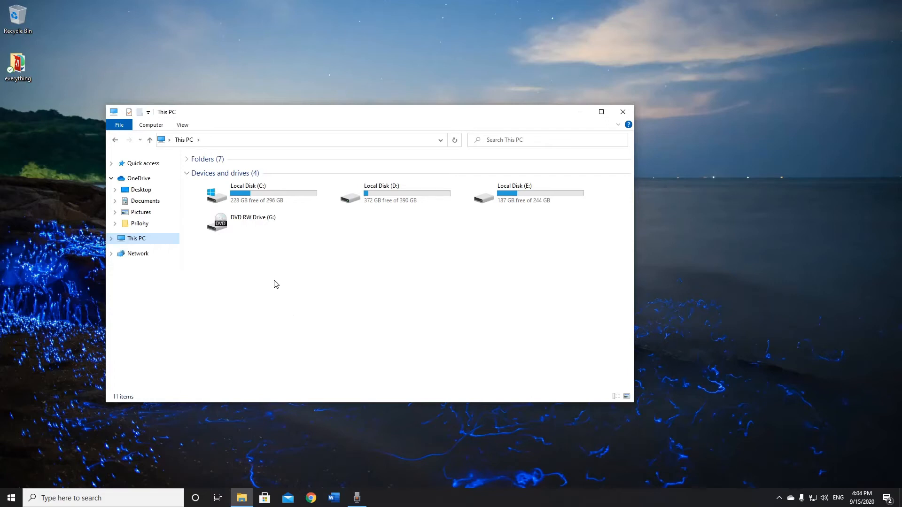
Navigate from drive C through Windows and SoftwareDistribution into the Download folder
left_click(258, 193)
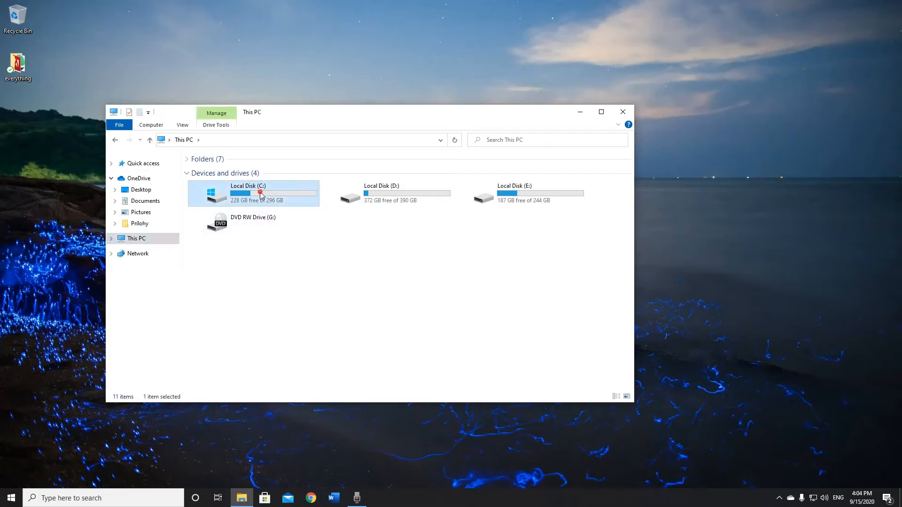
double_click(253, 192)
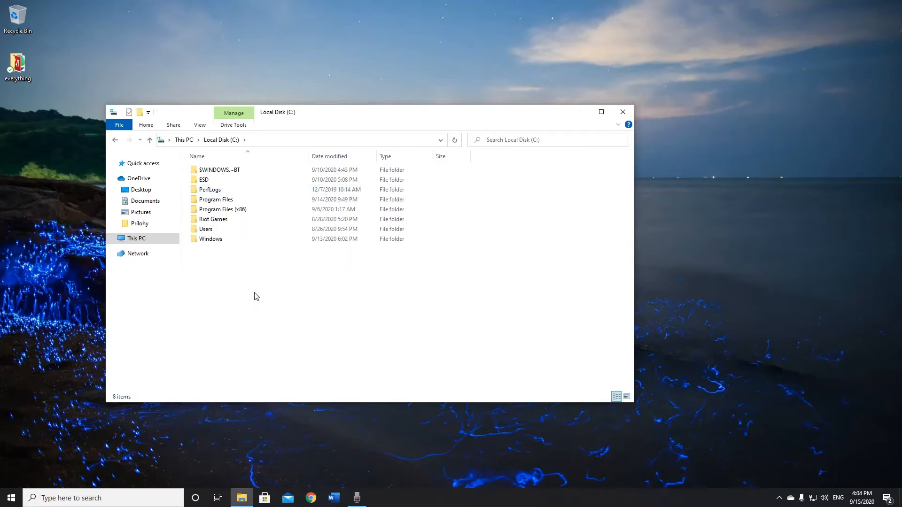
double_click(211, 239)
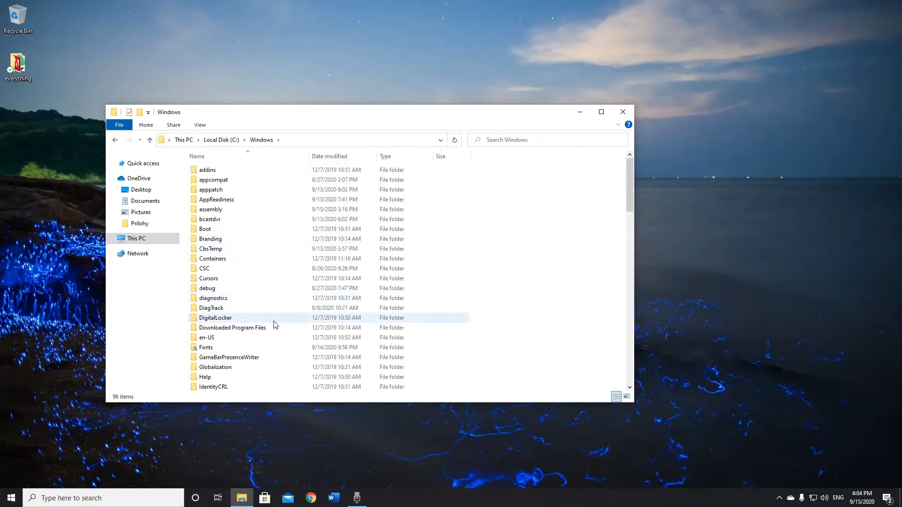
scroll("down", 3)
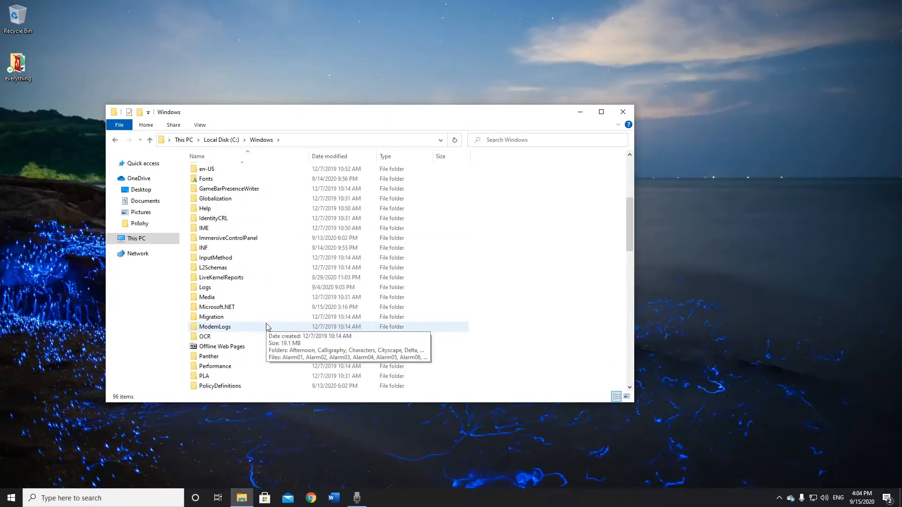
scroll("down", 3)
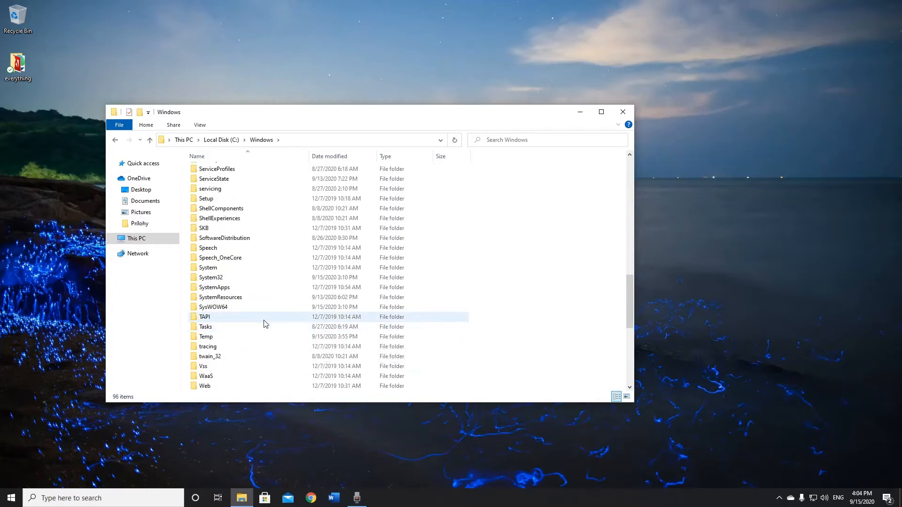
double_click(225, 238)
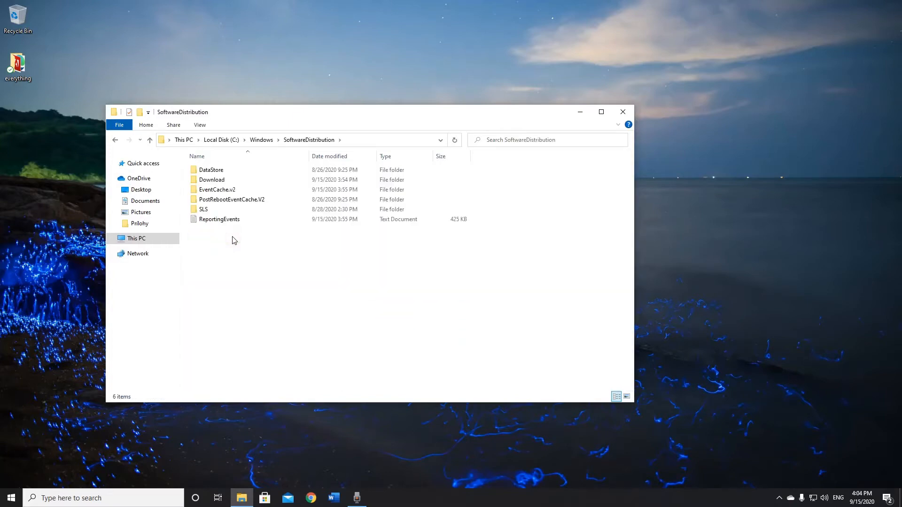
double_click(211, 179)
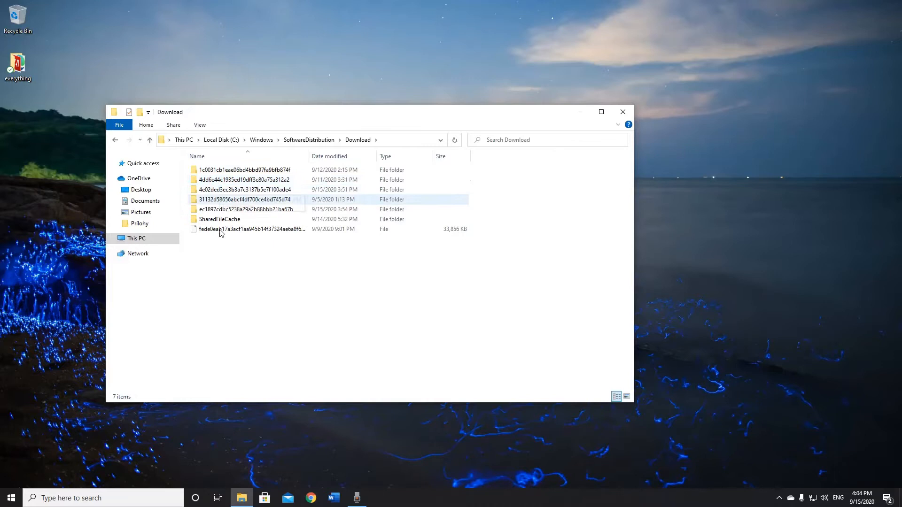
left_click(214, 270)
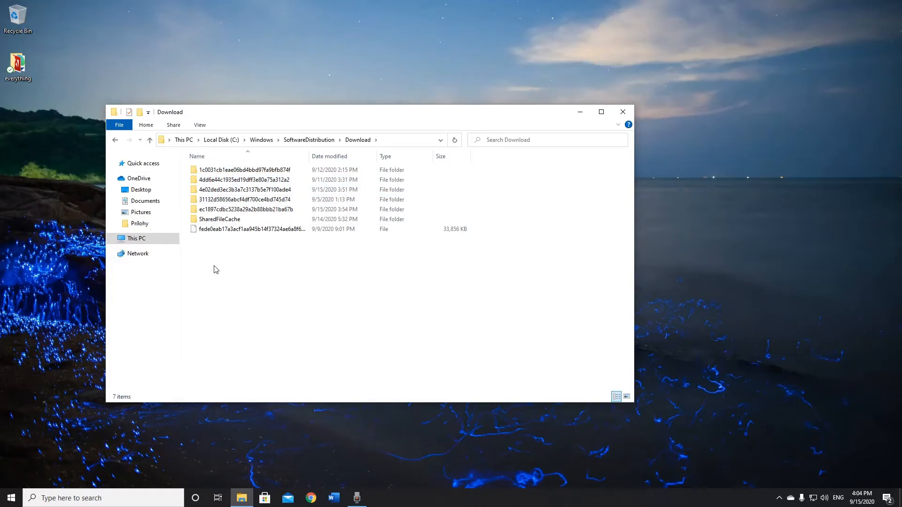
Select all cached update folders and files in Download and delete them
key("ctrl+a")
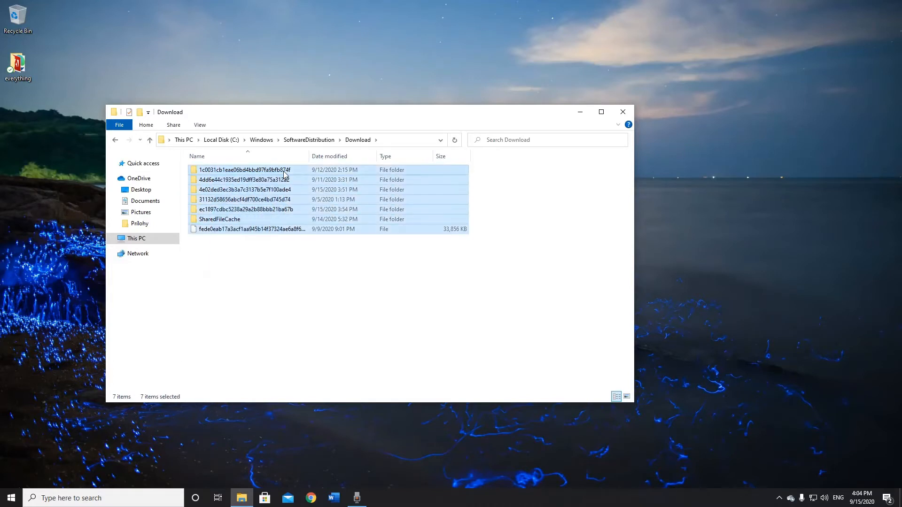
right_click(284, 179)
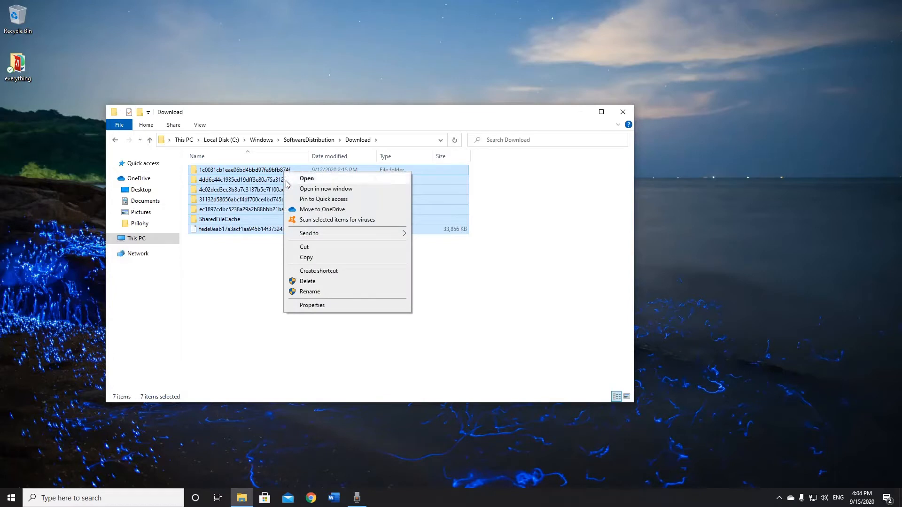
left_click(321, 283)
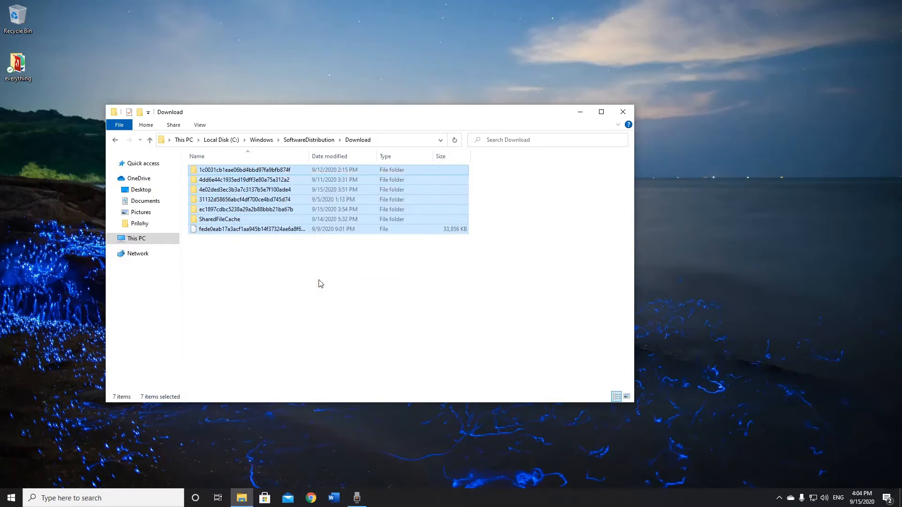
key("Delete")
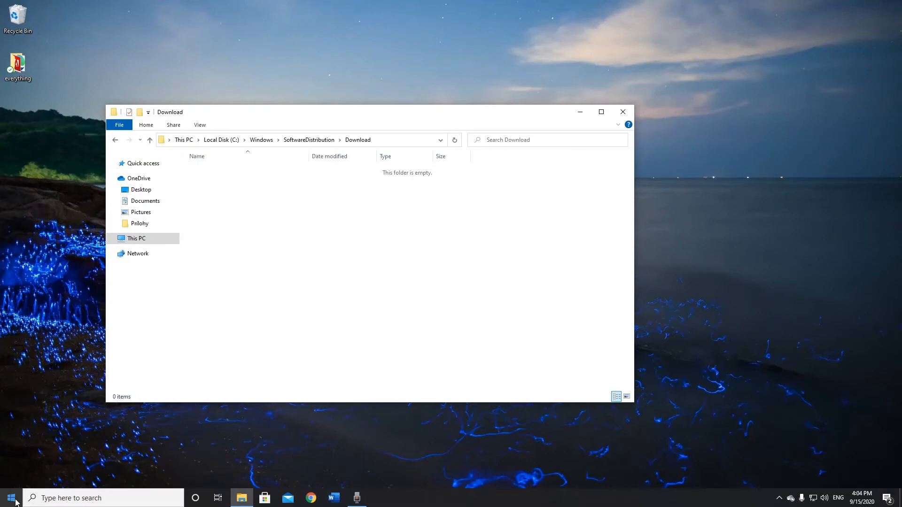
Launch Run from the Start context menu and enter %temp% as the location
right_click(10, 497)
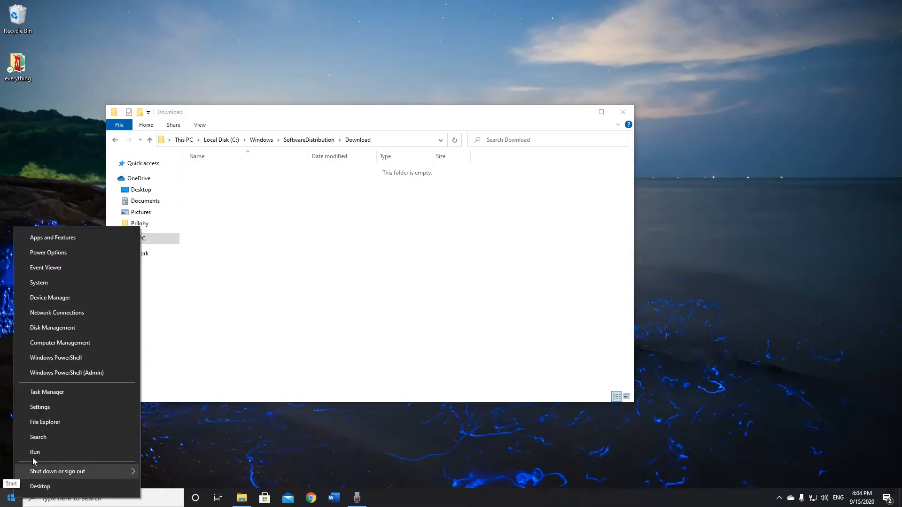
left_click(35, 451)
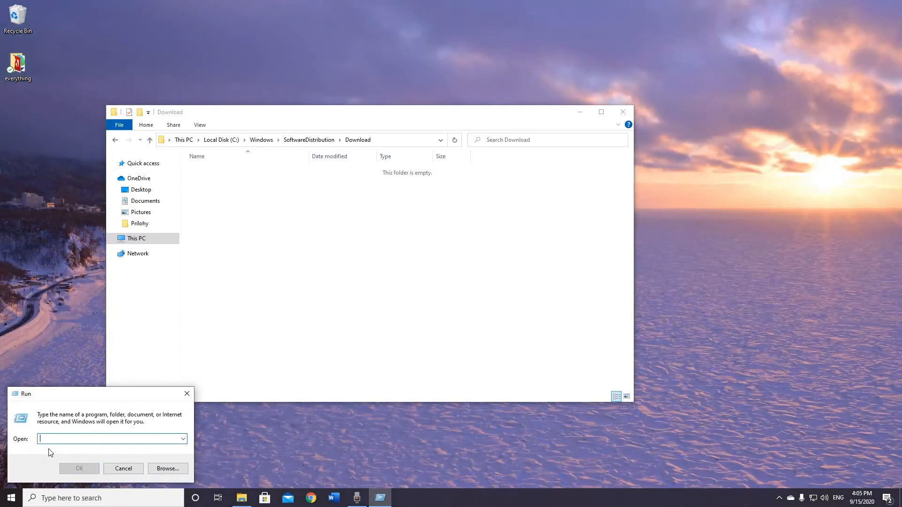
type("%temp")
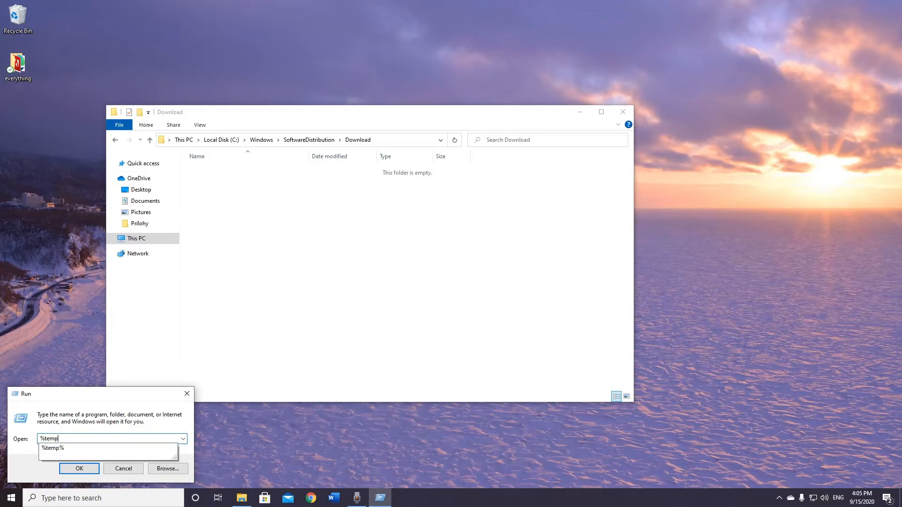
left_click(52, 448)
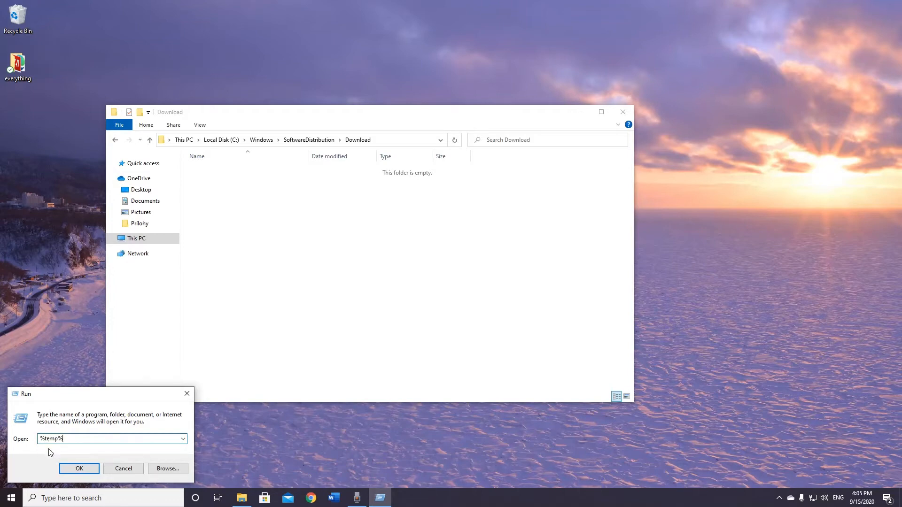
left_click(79, 468)
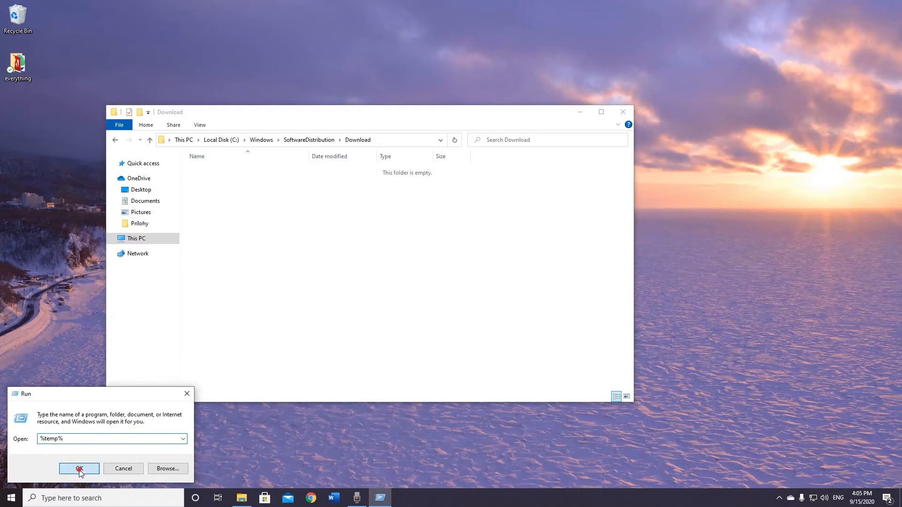
Open the %temp% folder, close the emptied Download window, and select all temp files
left_click(79, 469)
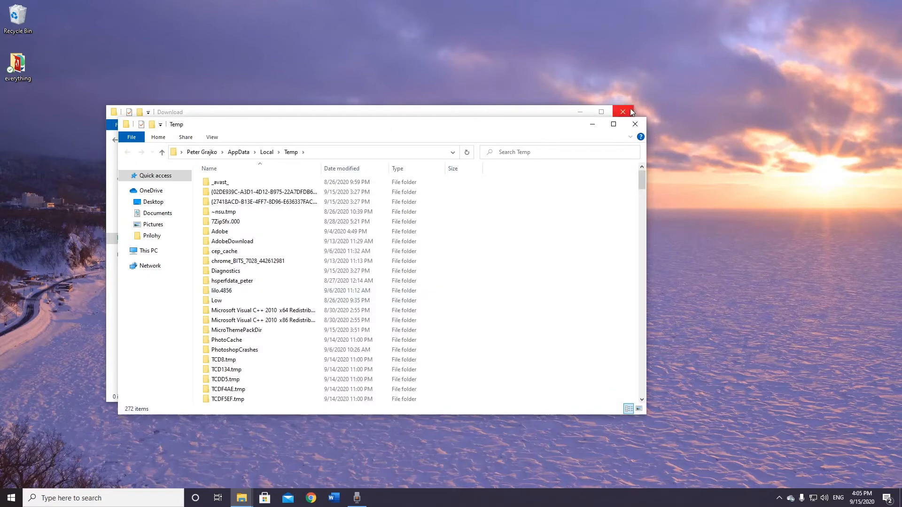
left_click(622, 112)
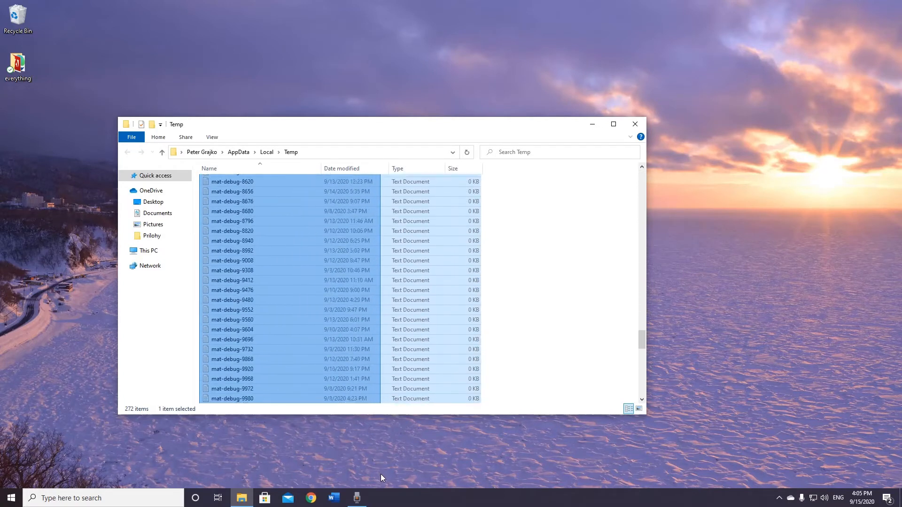
key("ctrl+a")
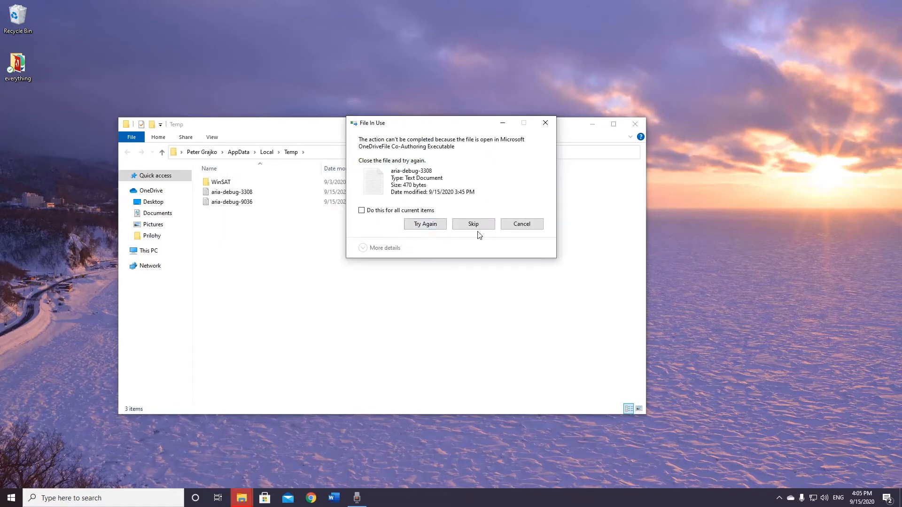
mouse_move(480, 242)
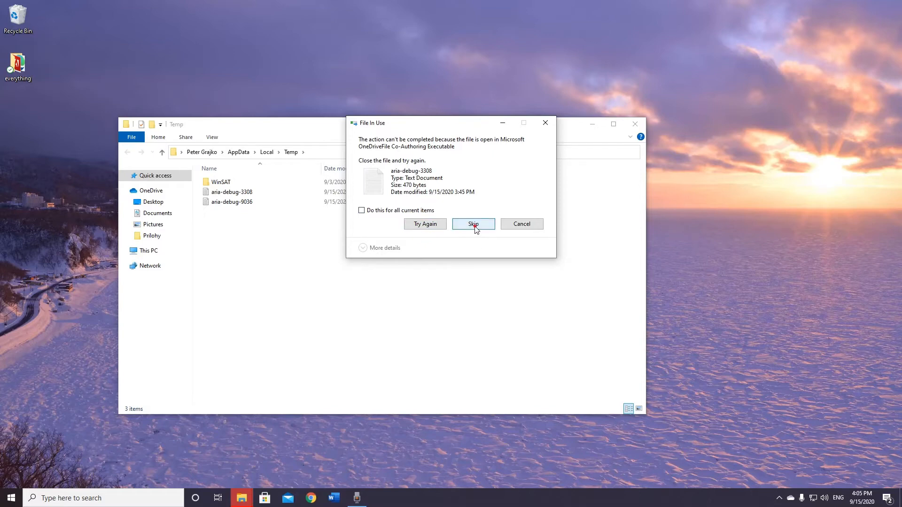
Skip the in-use file, leaving only the two aria-debug text files
left_click(473, 224)
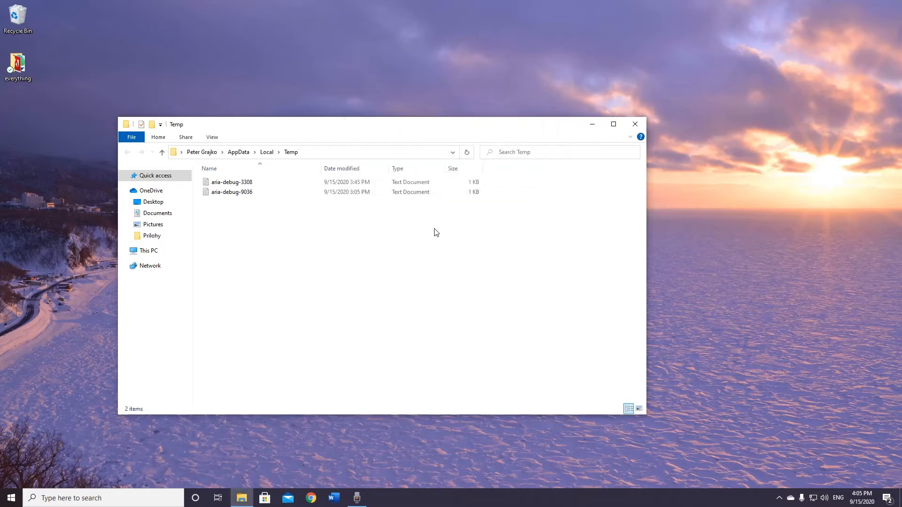
mouse_move(339, 219)
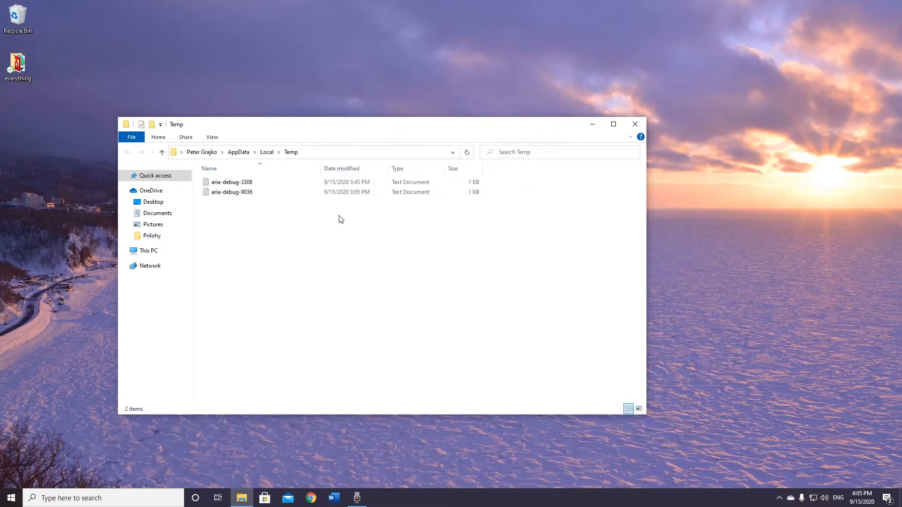
Use Run from the Start menu to open the system Temp folder
right_click(11, 497)
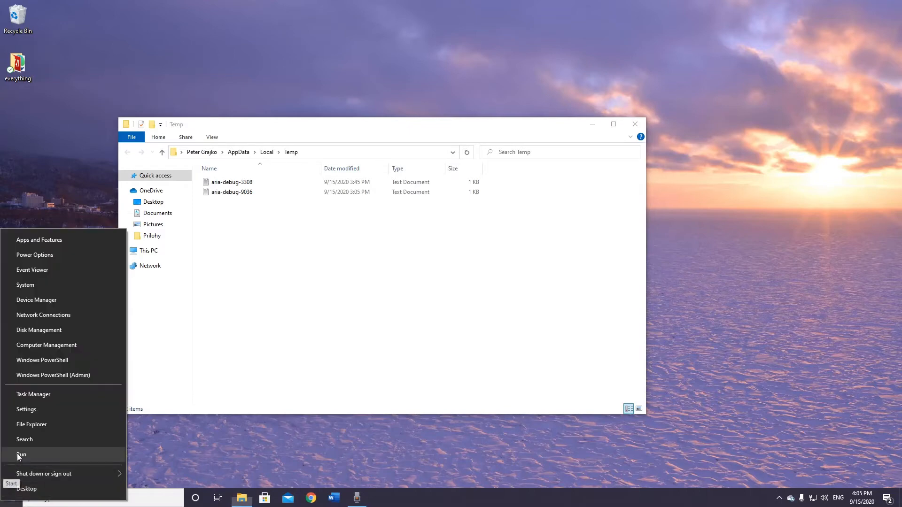
left_click(21, 455)
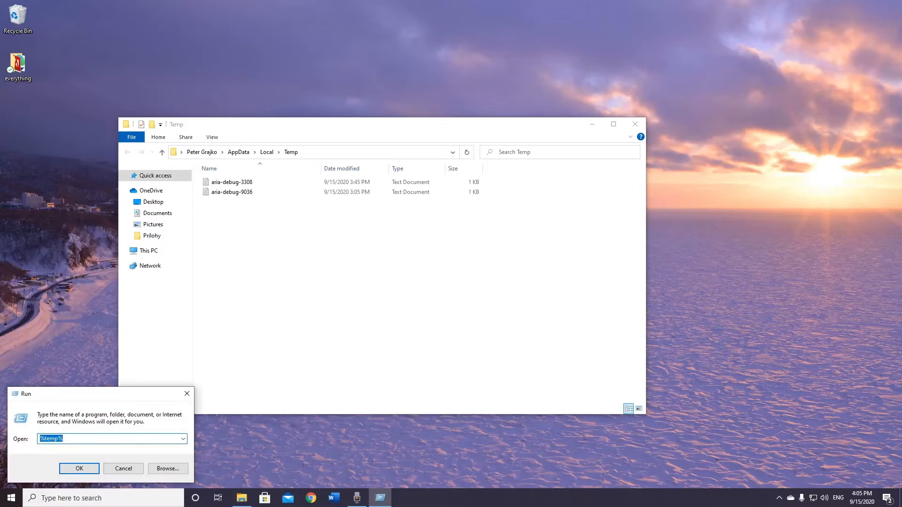
left_click(79, 469)
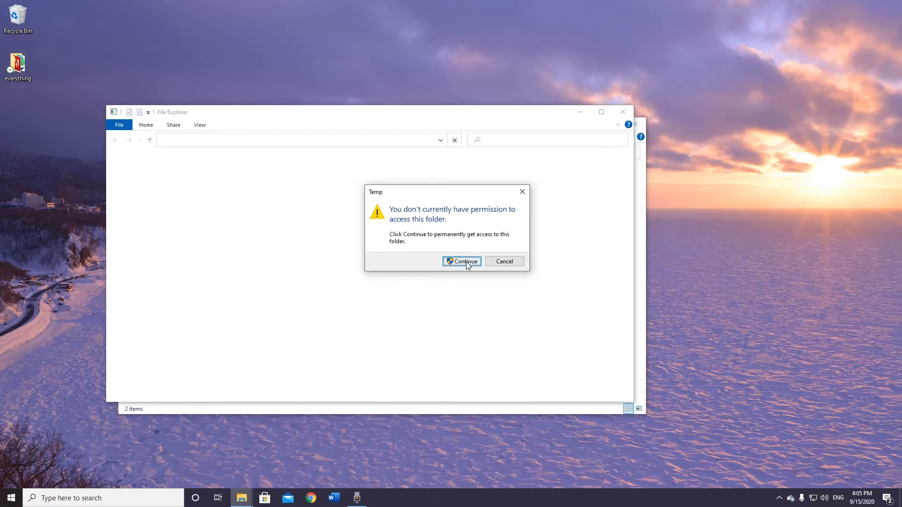
Grant access to Windows Temp and confirm its 46 items total 2.06 MB in Properties
left_click(461, 261)
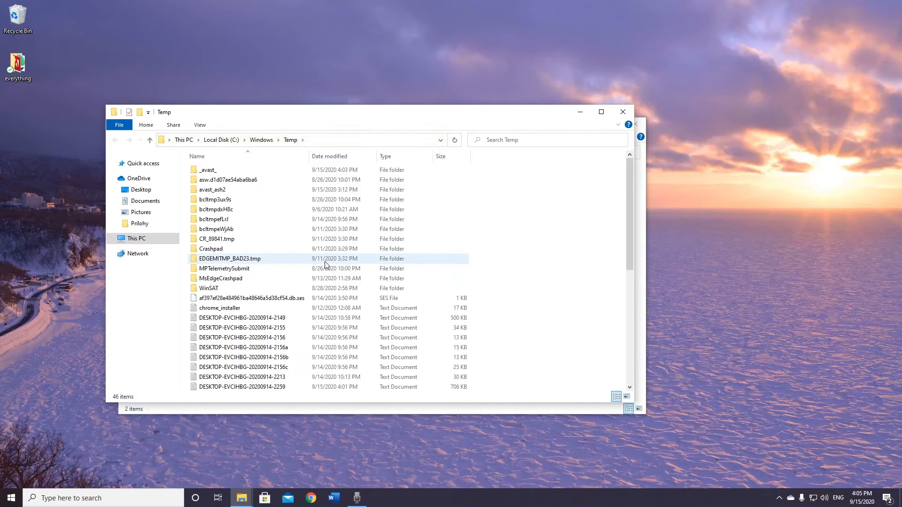
scroll("down", 3)
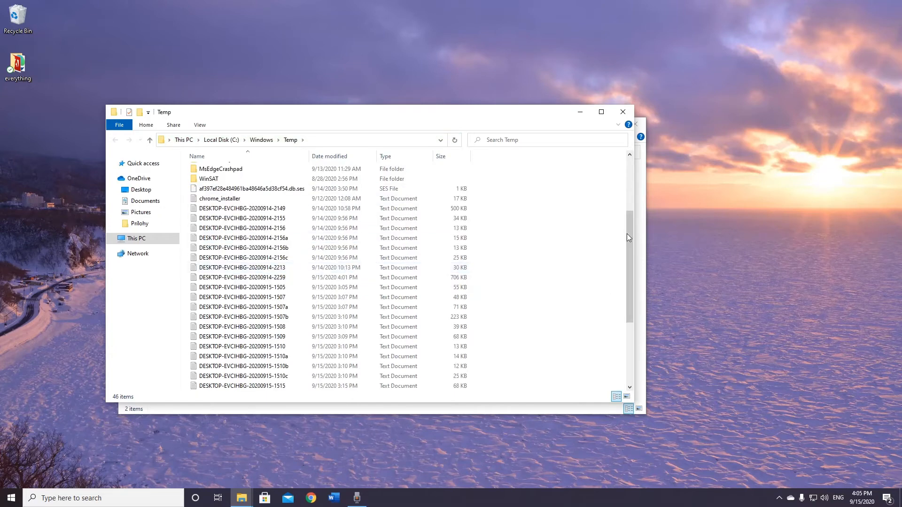
scroll("down", 3)
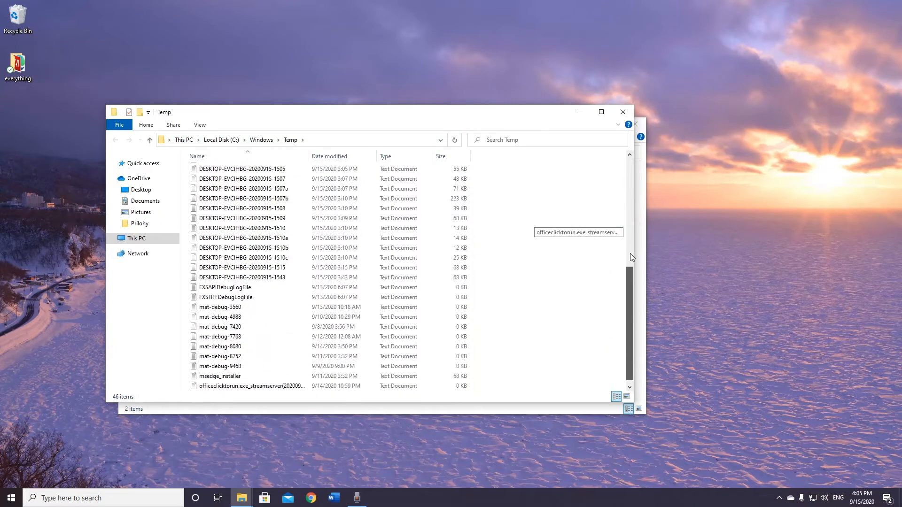
scroll("up", 3)
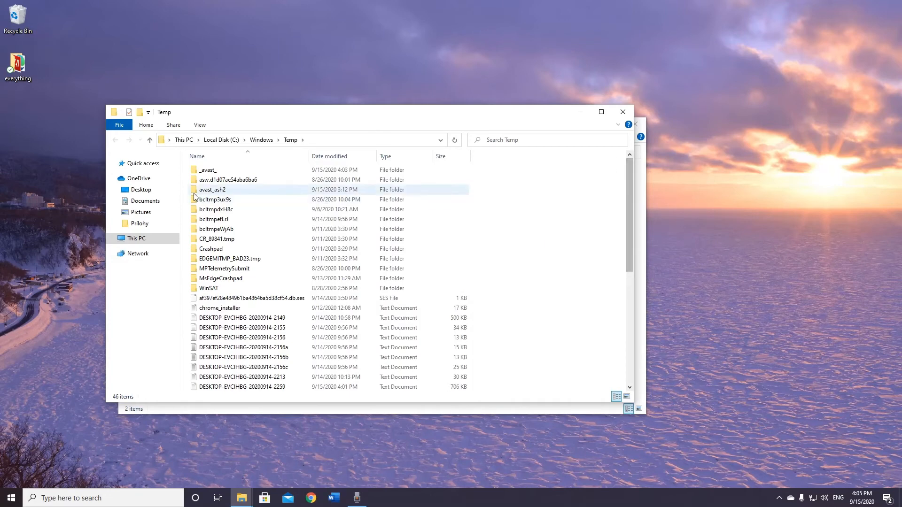
scroll("down", 3)
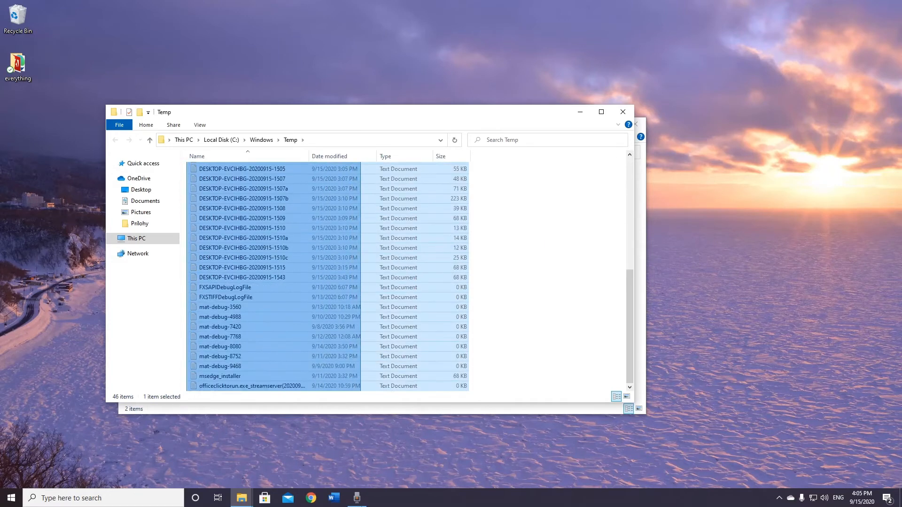
right_click(221, 306)
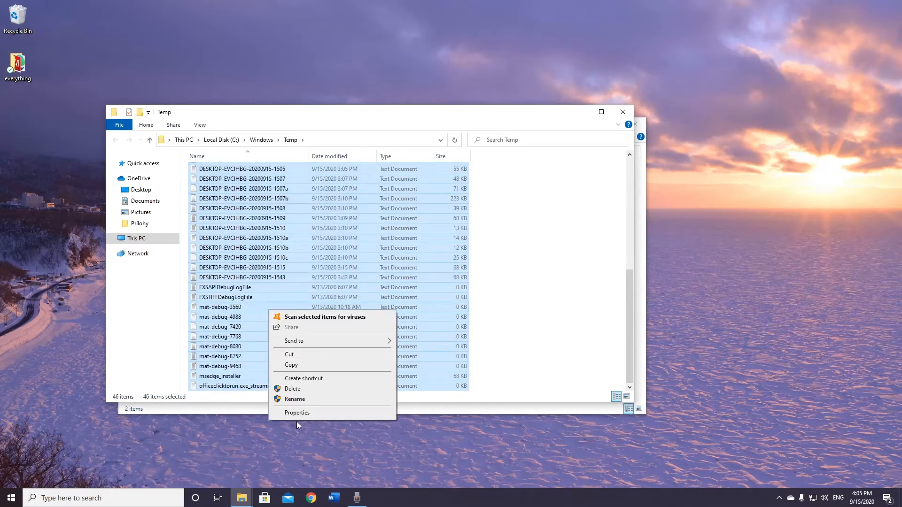
left_click(297, 412)
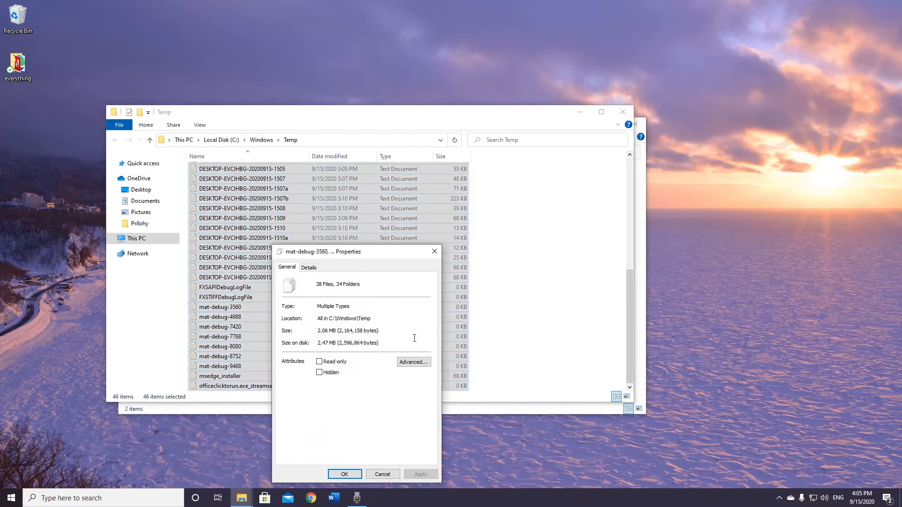
right_click(251, 256)
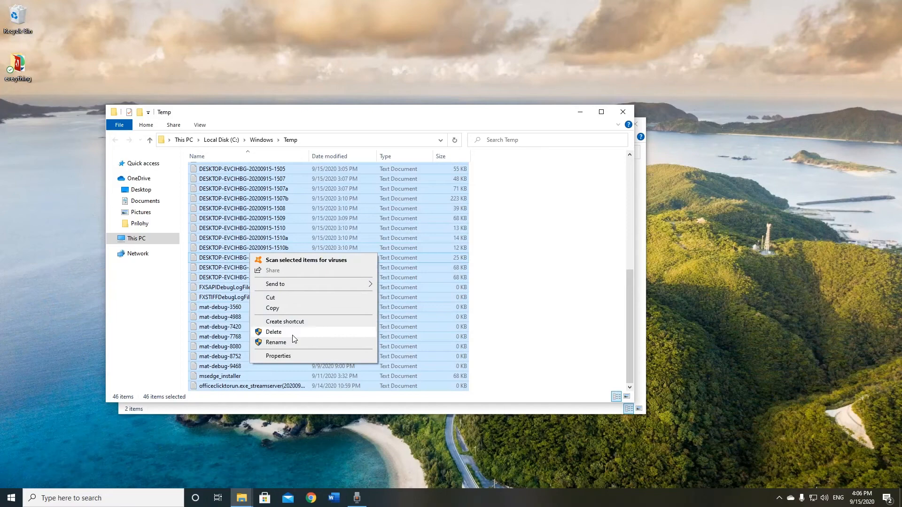
Delete the Windows Temp items with admin rights for all, skipping in-use files and folders
left_click(273, 332)
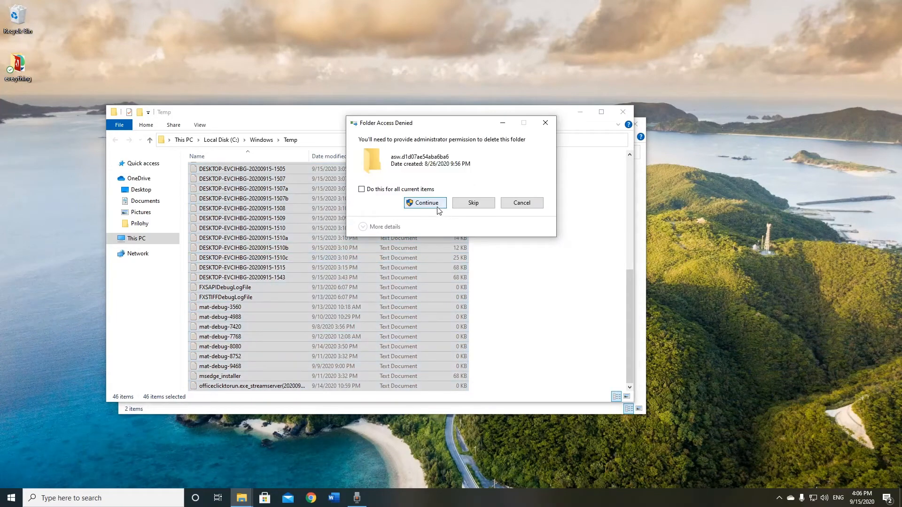
left_click(425, 203)
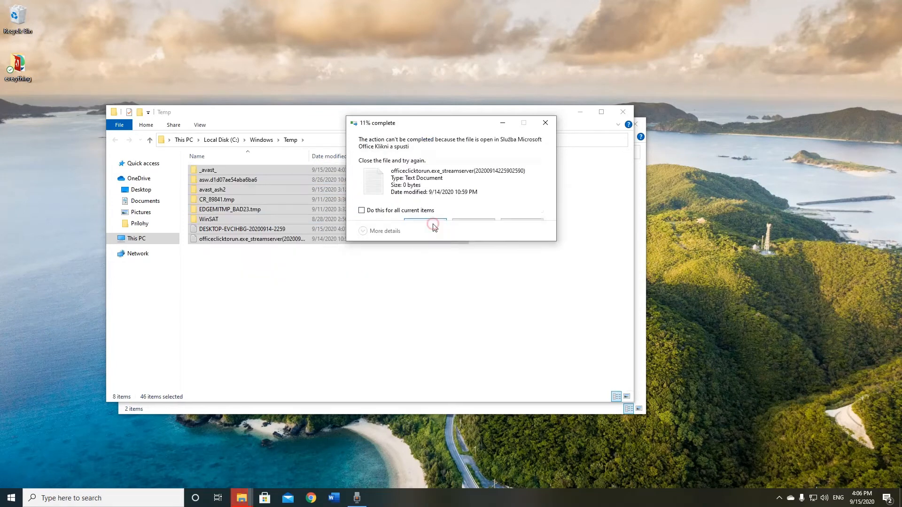
left_click(362, 210)
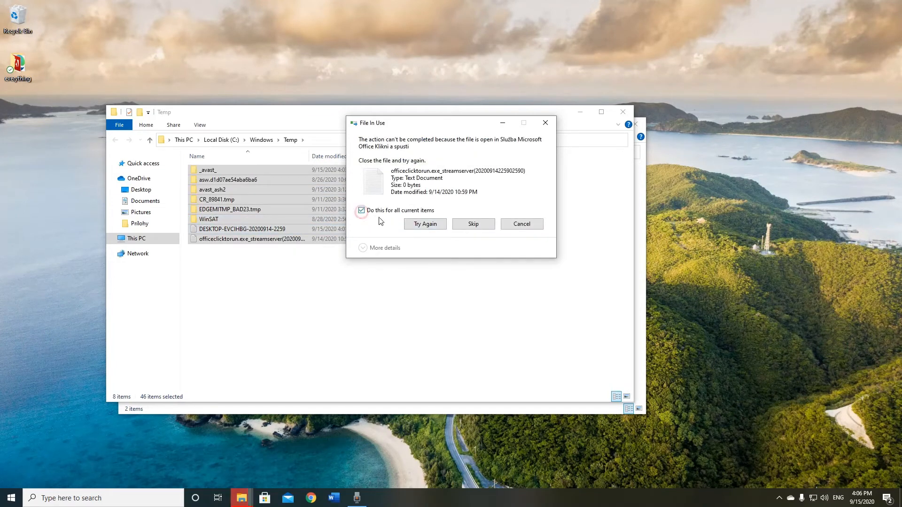
left_click(361, 210)
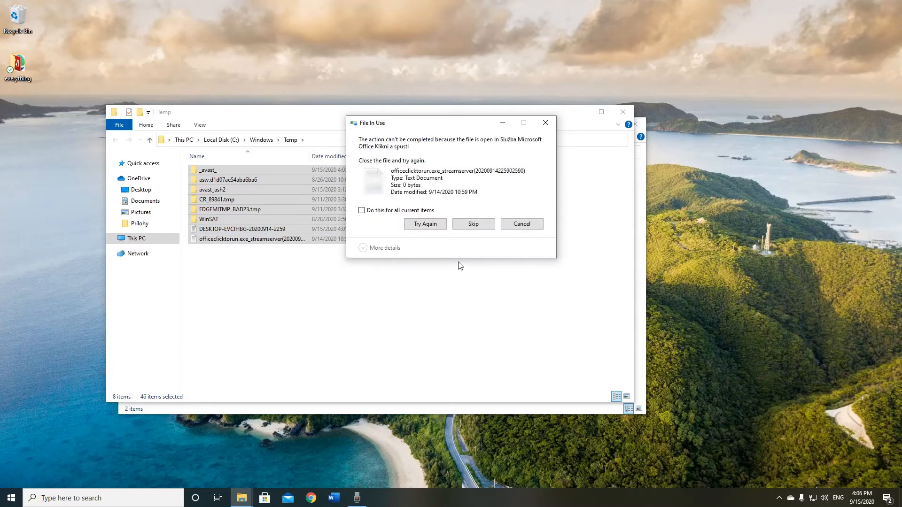
left_click(473, 224)
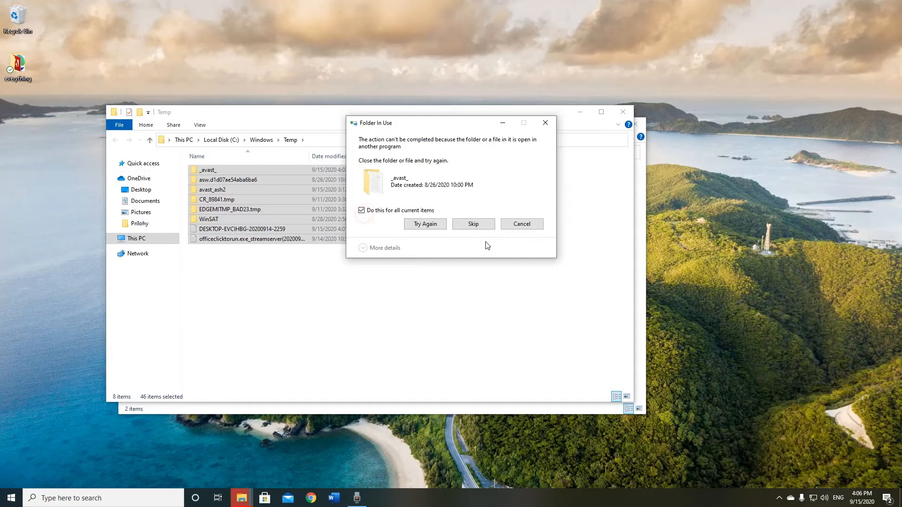
left_click(473, 224)
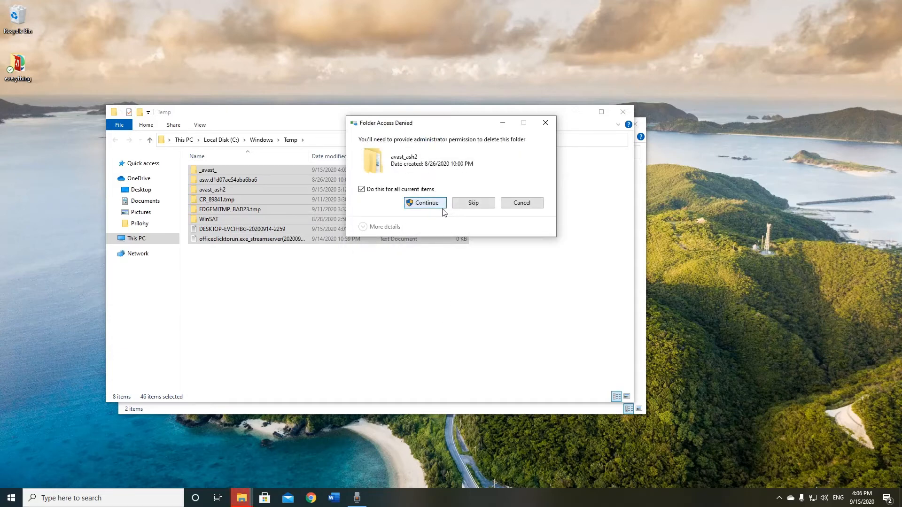
left_click(424, 202)
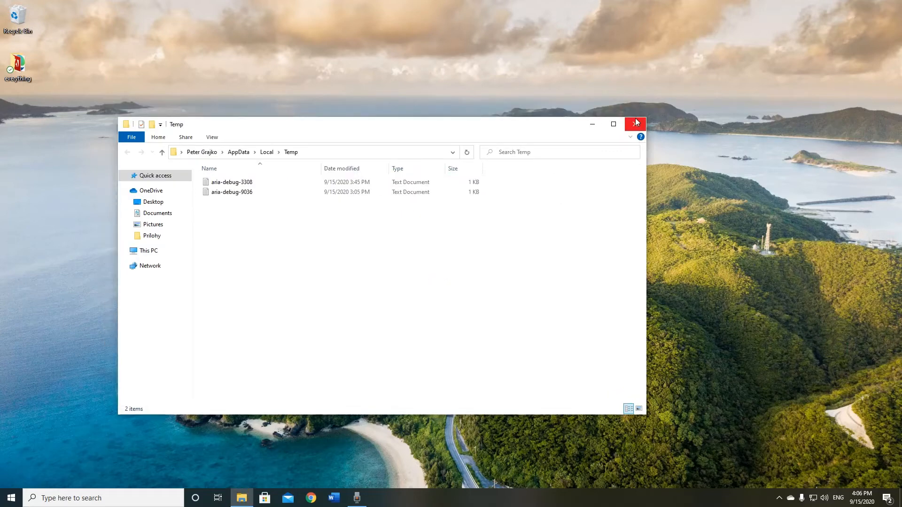
Close the Temp window and run 'prefetch' to reach the Prefetch permission prompt
left_click(635, 124)
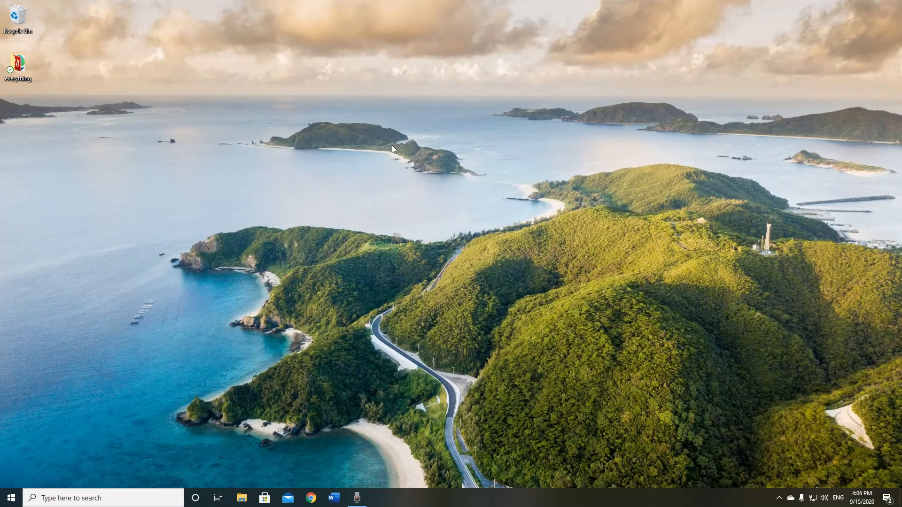
mouse_move(133, 498)
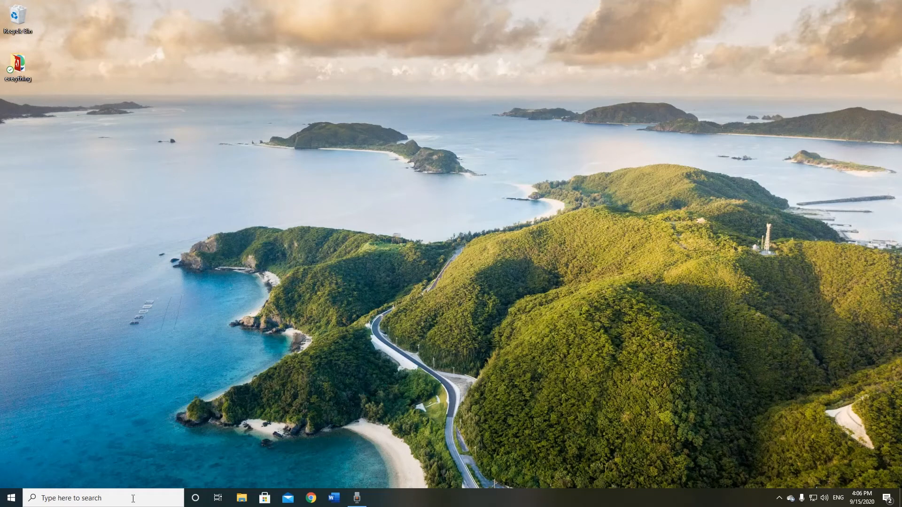
right_click(10, 497)
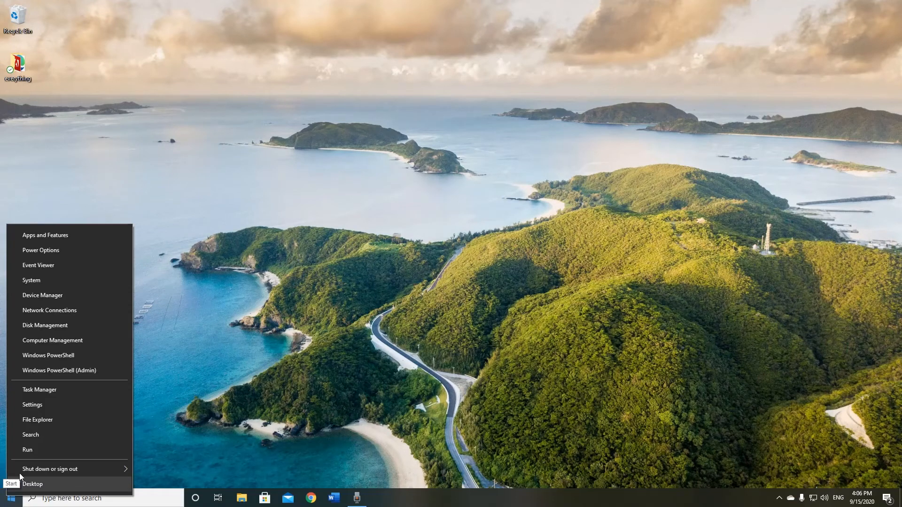
left_click(28, 450)
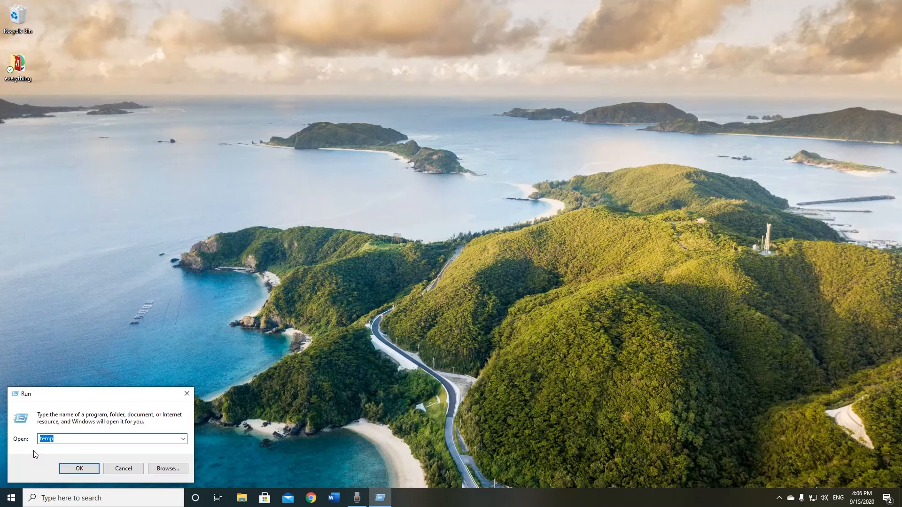
type("prefet")
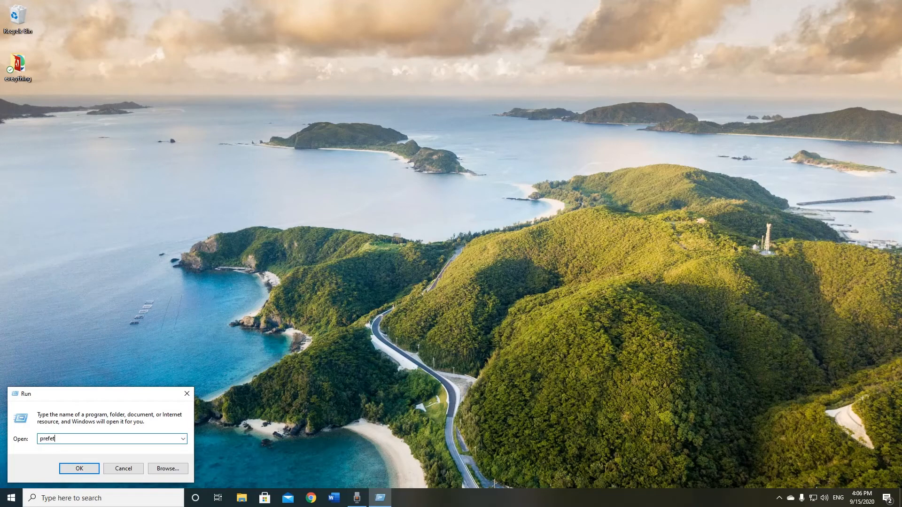
left_click(79, 468)
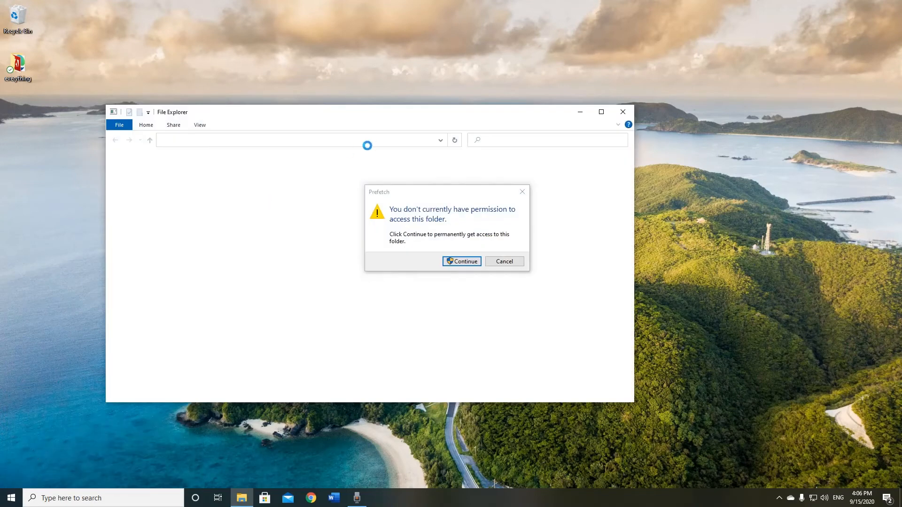
Grant access to Prefetch, delete all its files, and skip the one in-use .mkd file
left_click(462, 261)
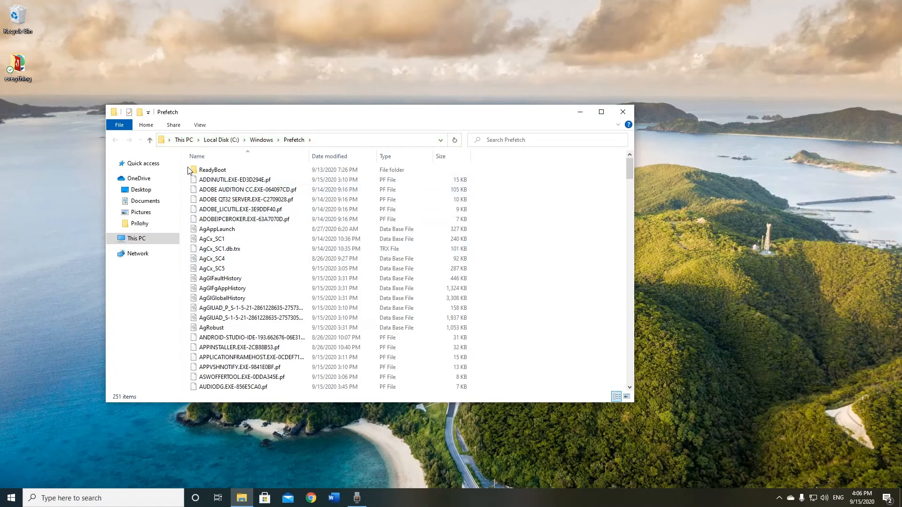
key("ctrl+a")
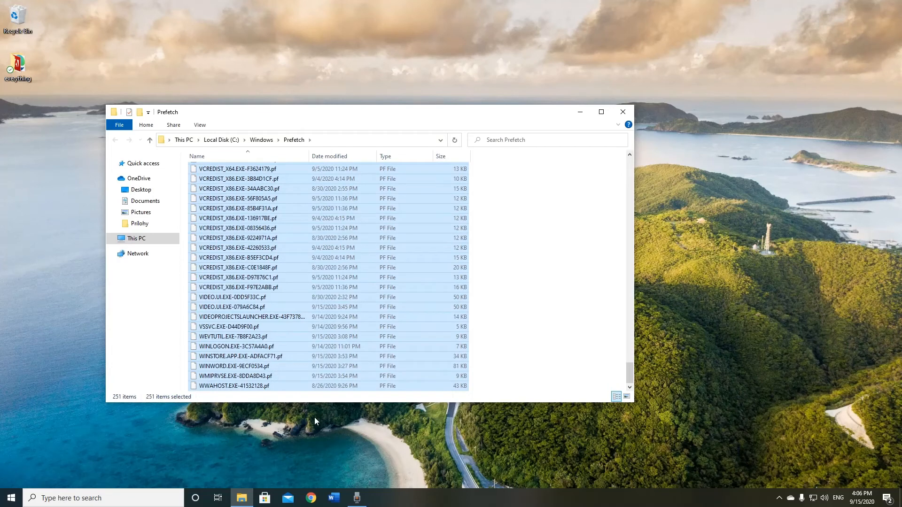
key("Delete")
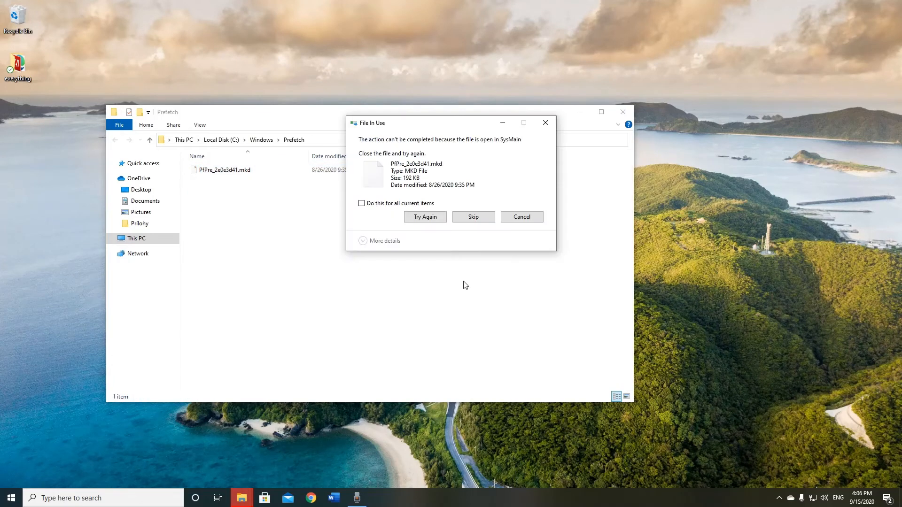
left_click(424, 217)
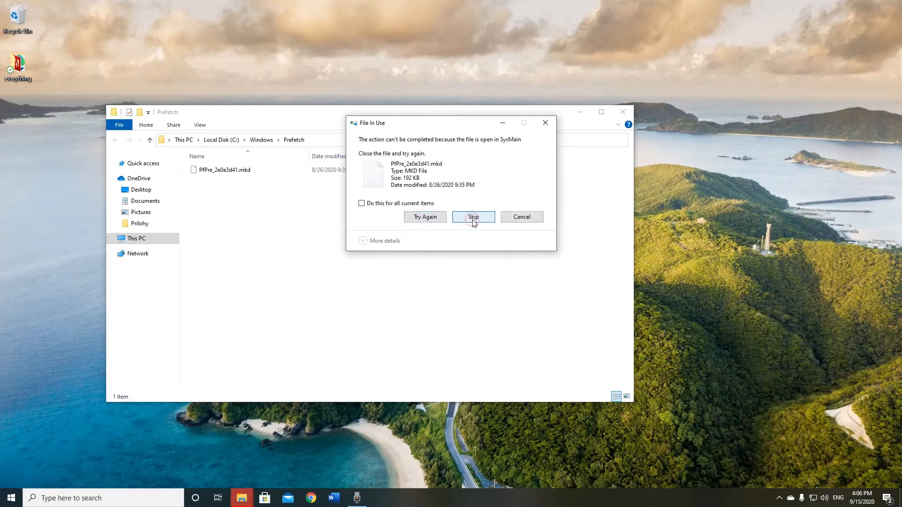
left_click(473, 217)
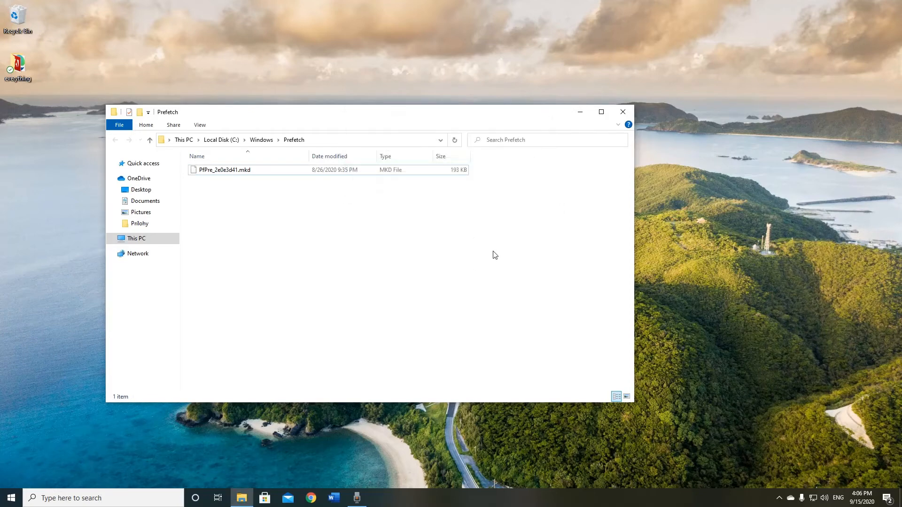
mouse_move(622, 112)
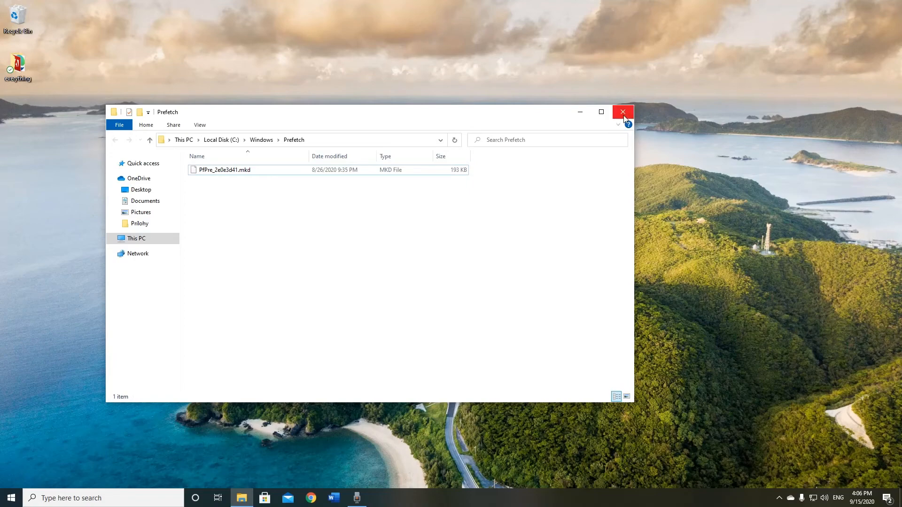
mouse_move(623, 113)
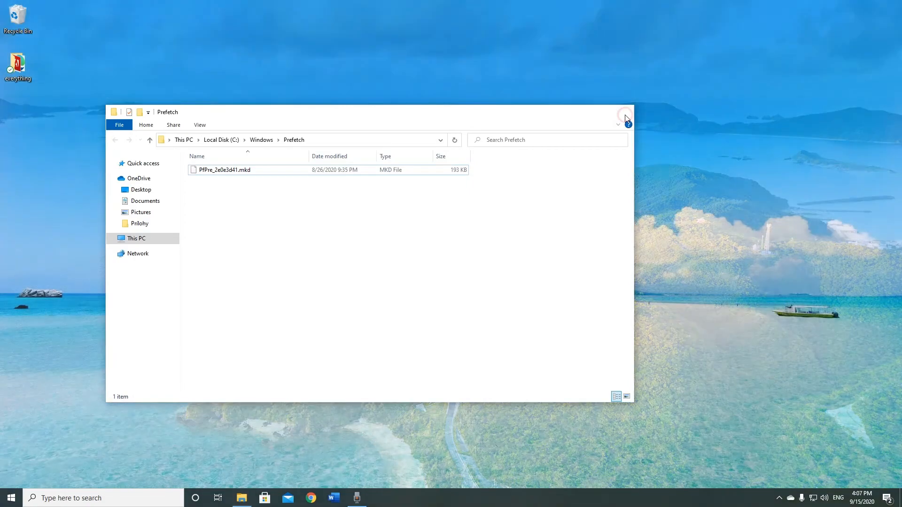
Run wsreset from the Start menu's Run dialog to clear the Microsoft Store cache
left_click(10, 497)
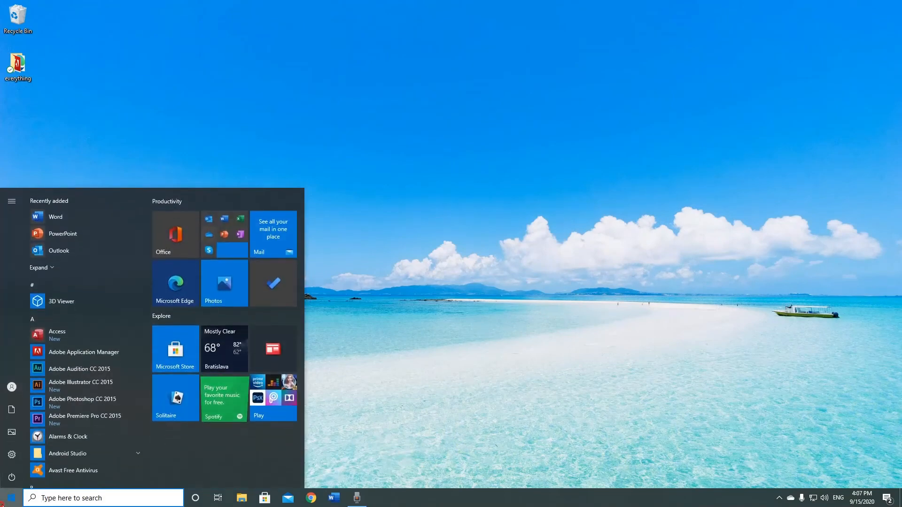
right_click(7, 497)
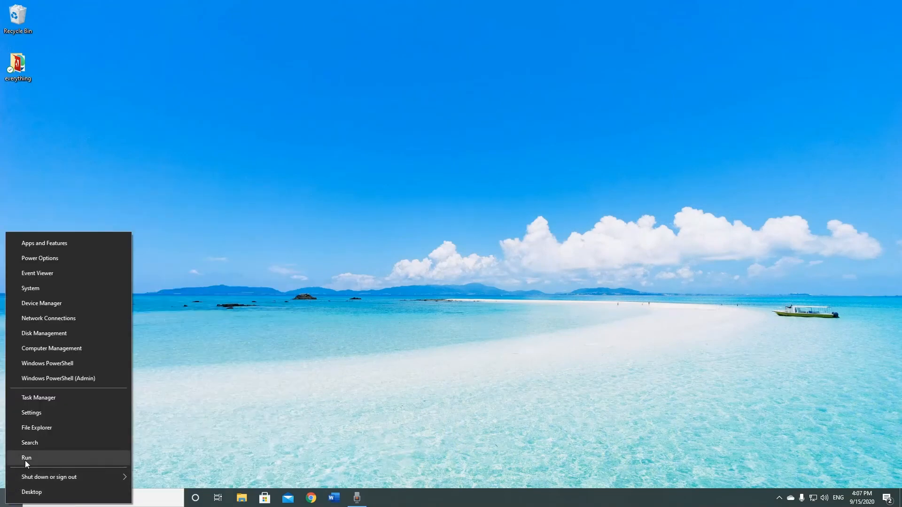
left_click(27, 457)
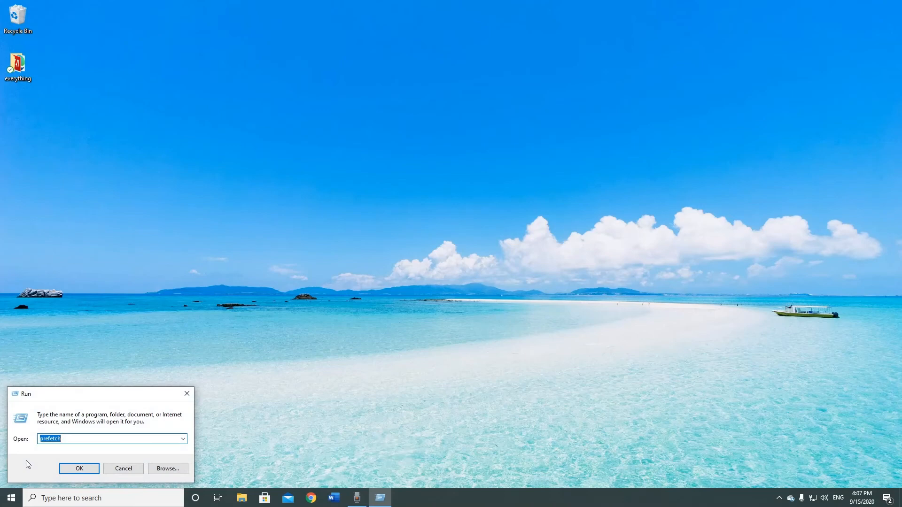
type("w")
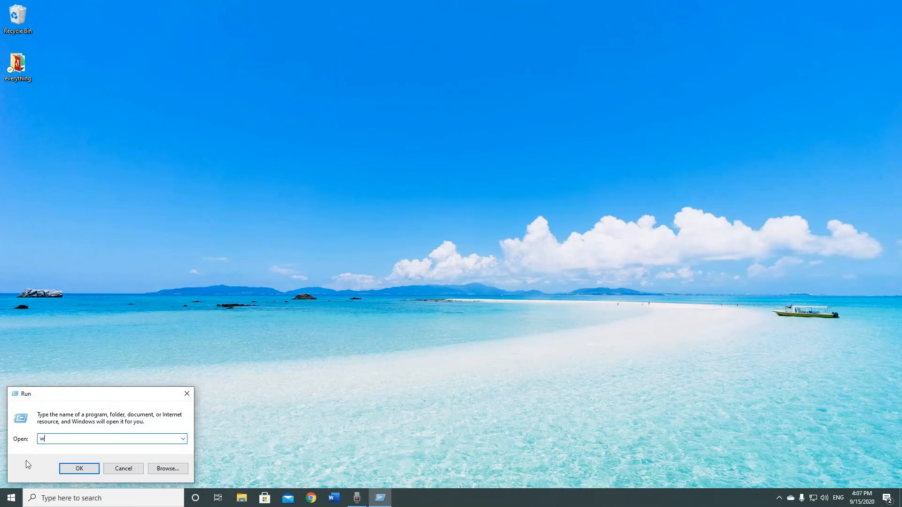
type("sreset")
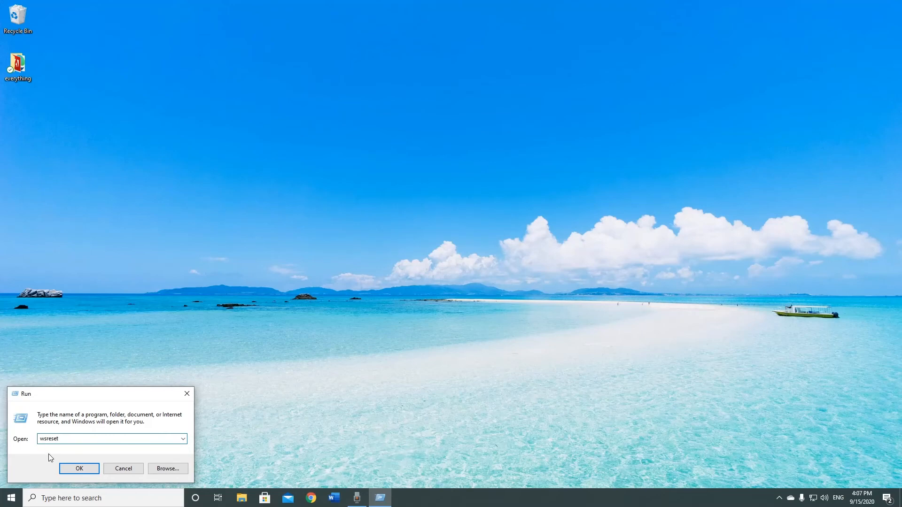
left_click(79, 468)
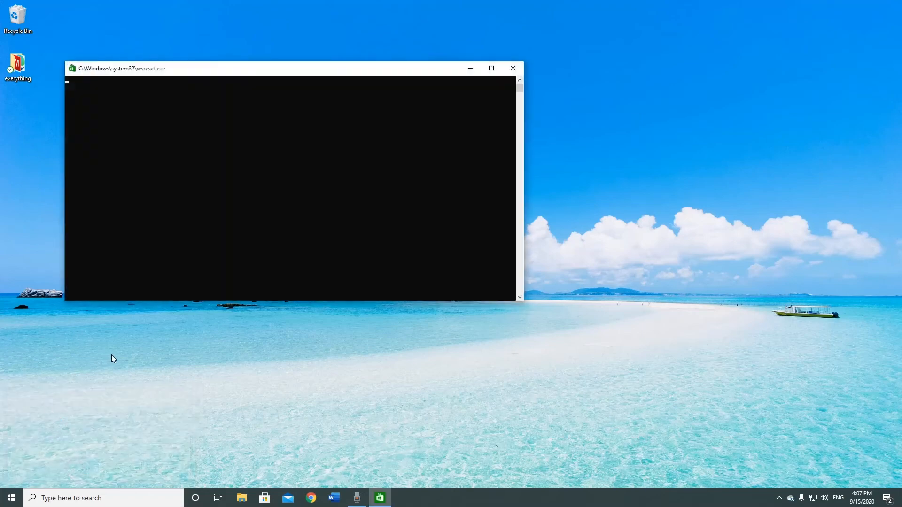
mouse_move(246, 249)
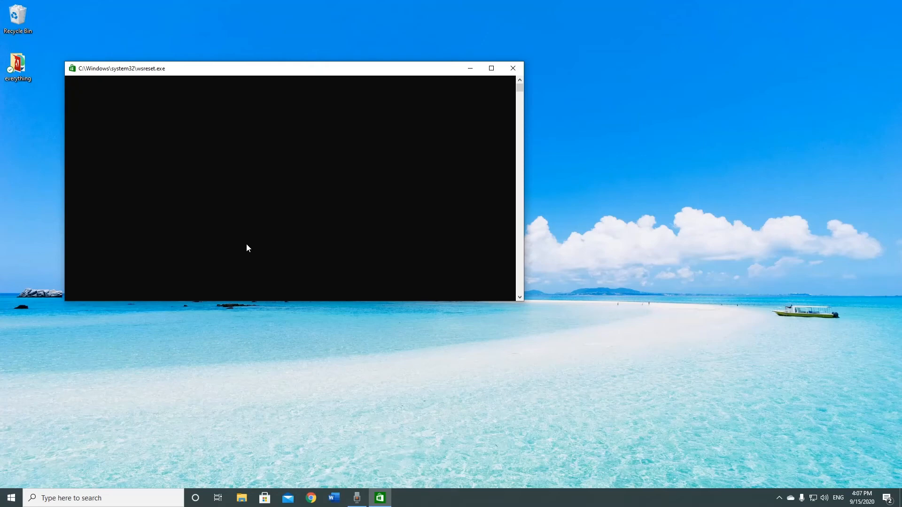
mouse_move(244, 342)
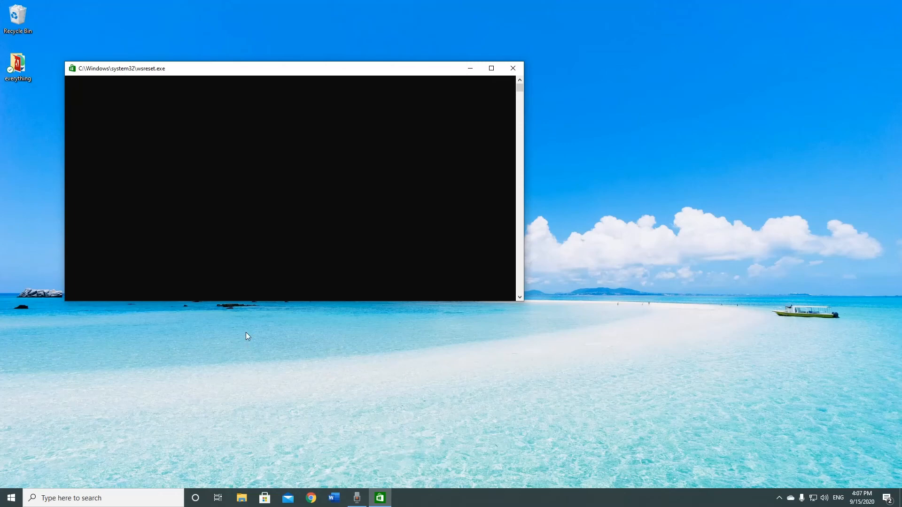
mouse_move(251, 347)
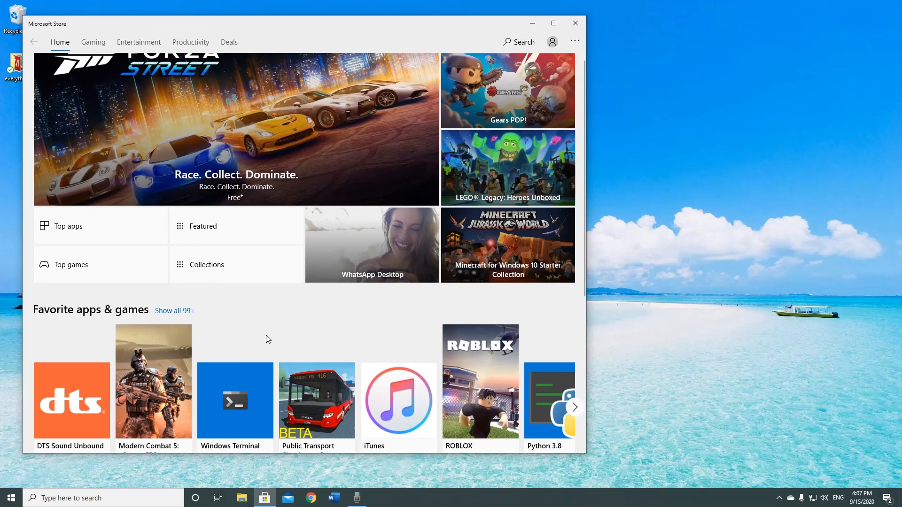
mouse_move(575, 34)
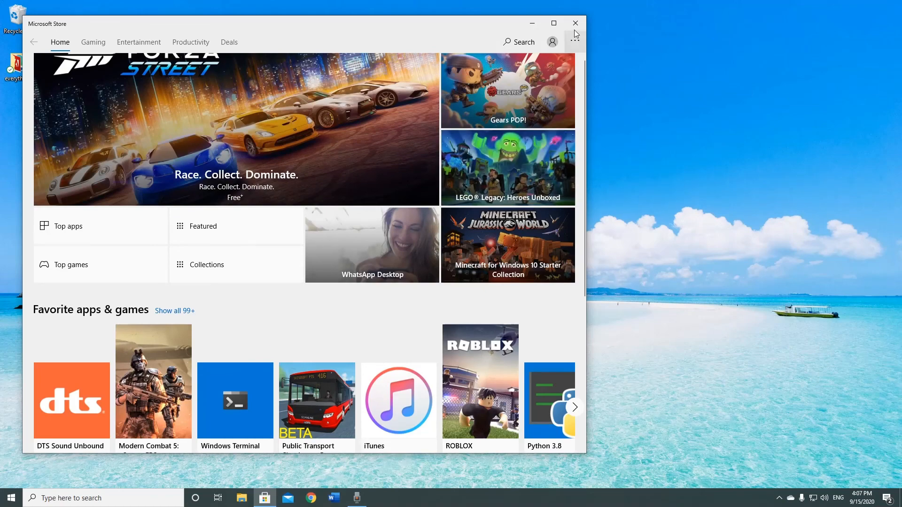
Close the Microsoft Store window that reopened after the cache reset
left_click(575, 23)
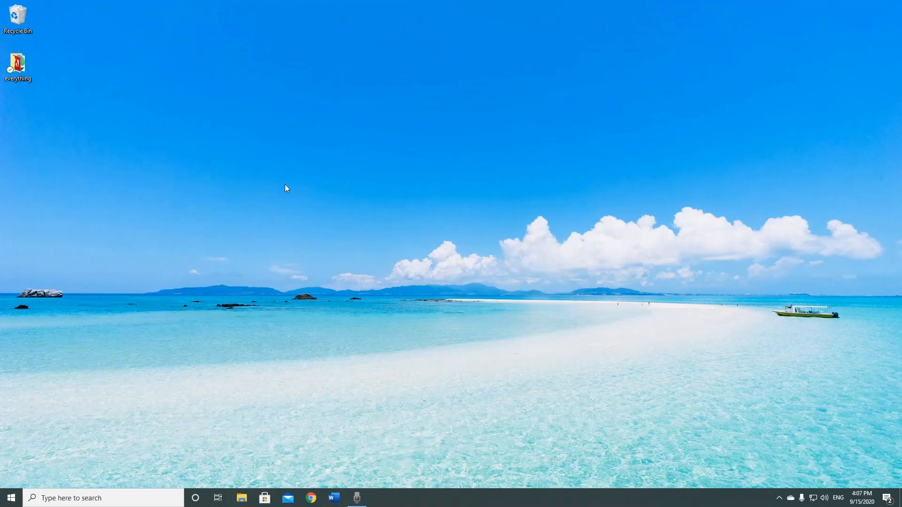
mouse_move(298, 217)
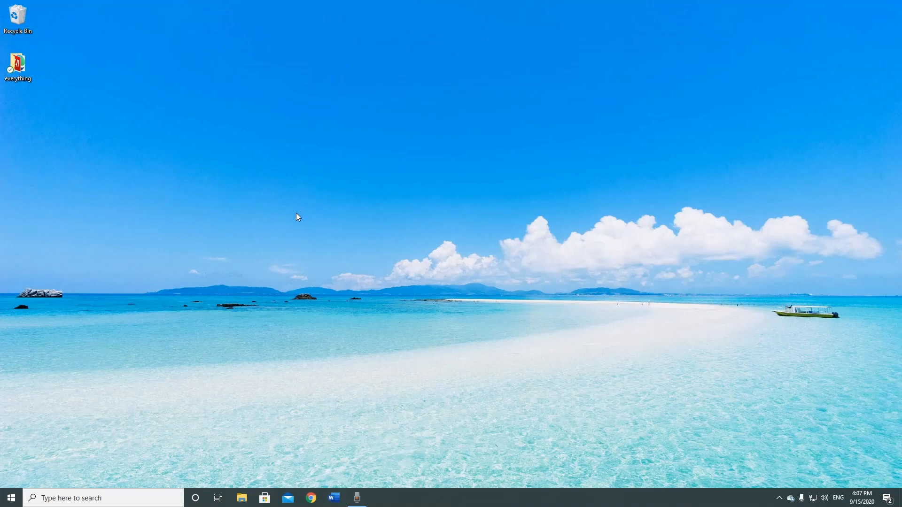